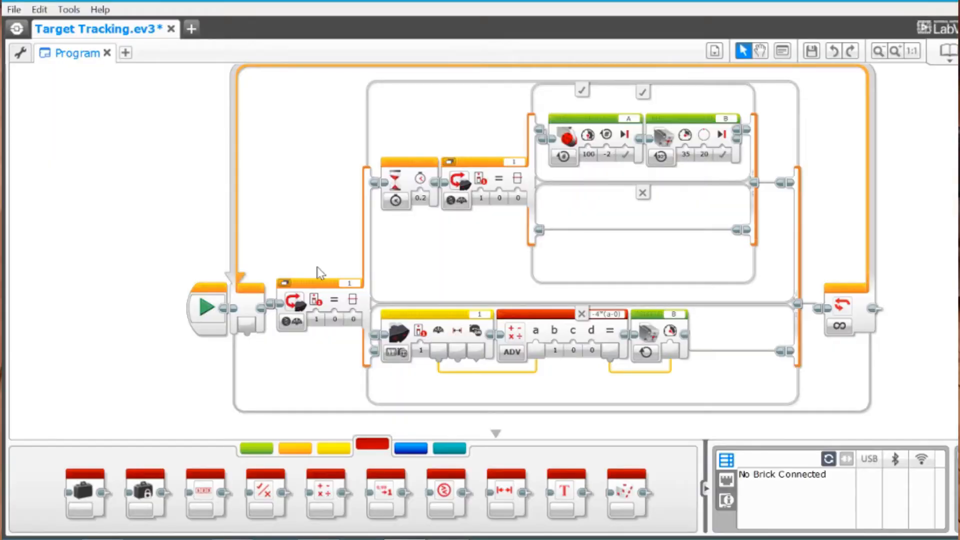
pyautogui.moveTo(294, 300)
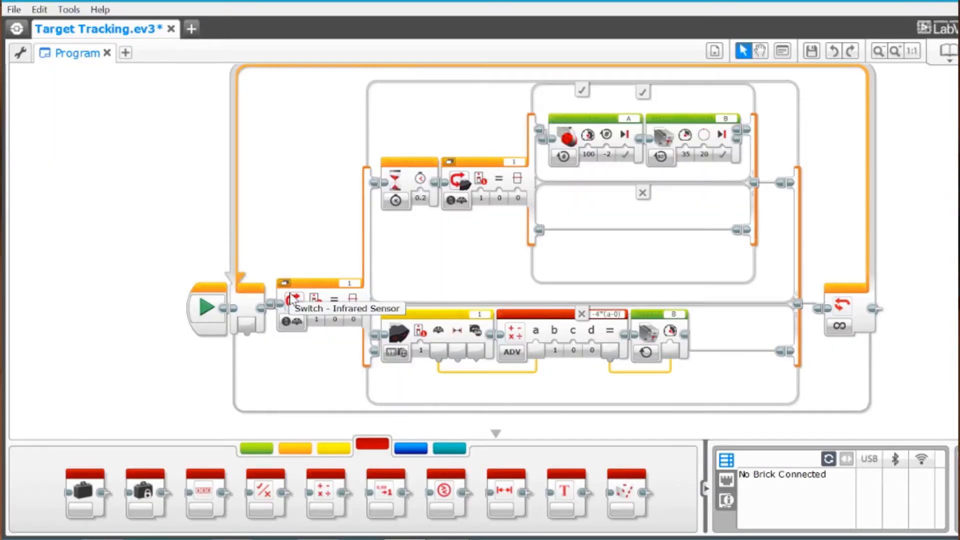
pyautogui.moveTo(362, 296)
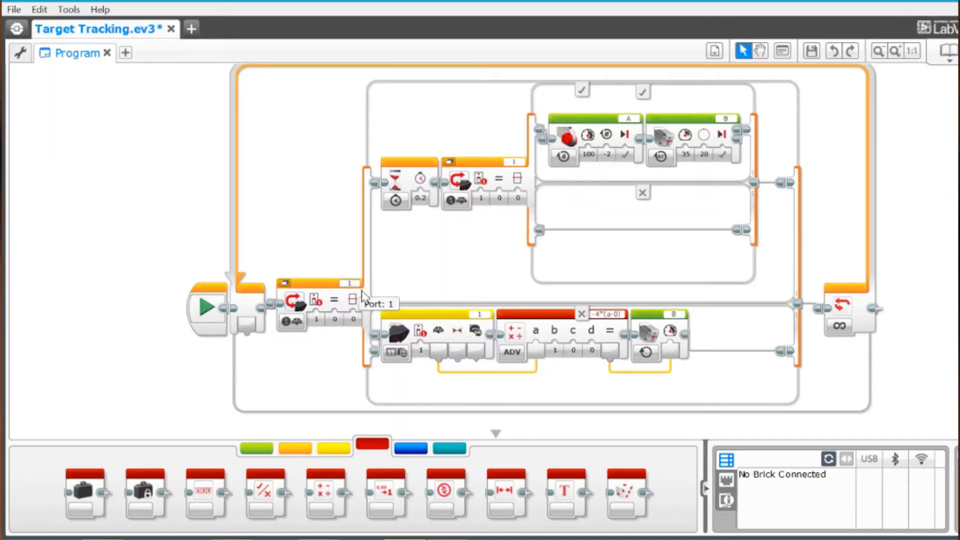
pyautogui.moveTo(355, 309)
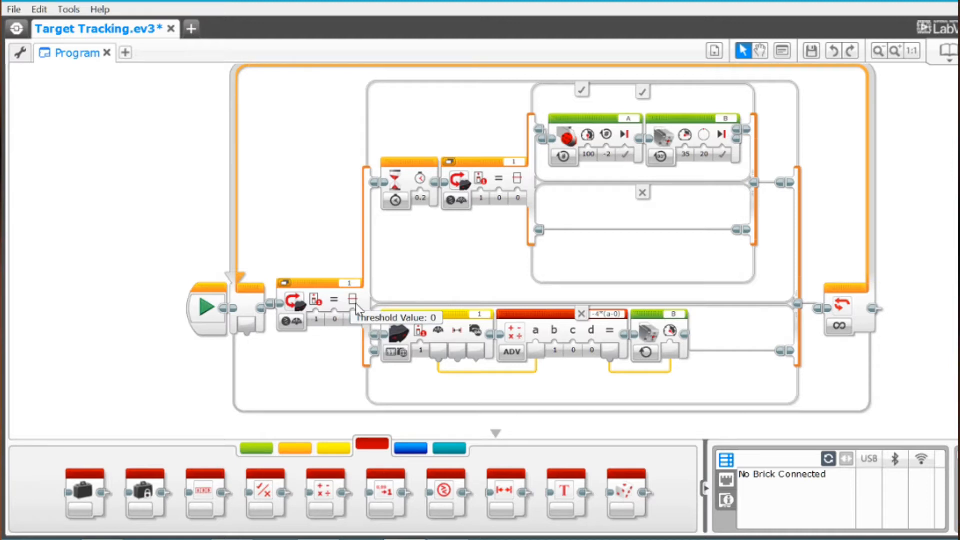
pyautogui.moveTo(737, 394)
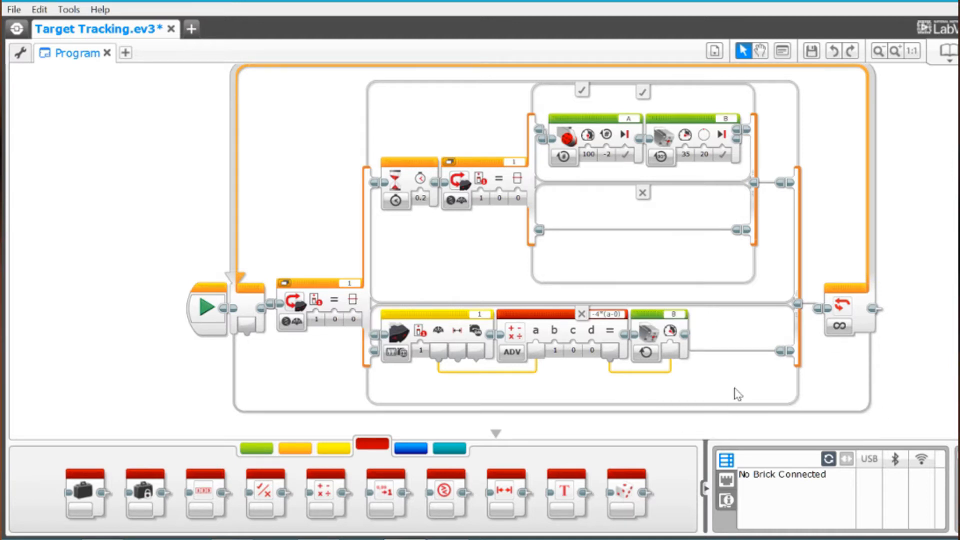
pyautogui.moveTo(670, 328)
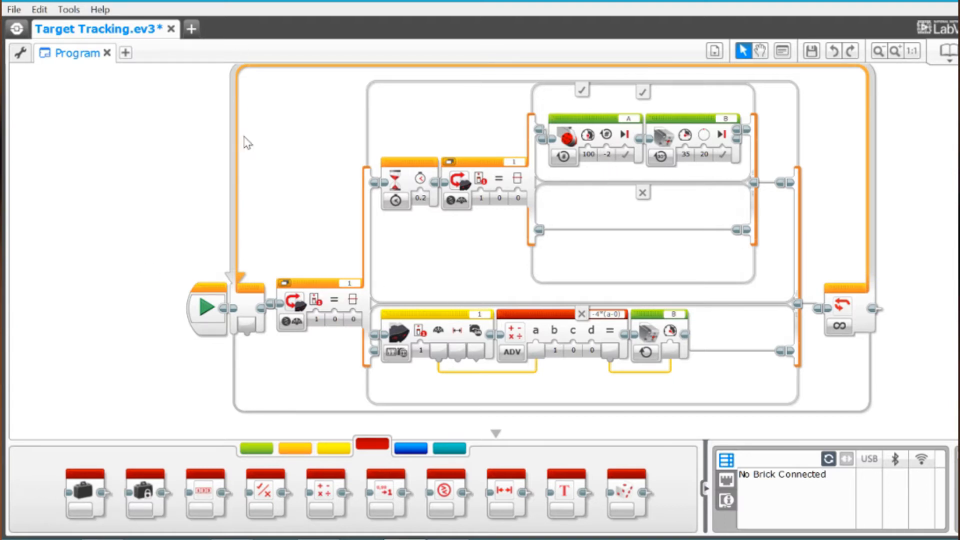
pyautogui.moveTo(248, 293)
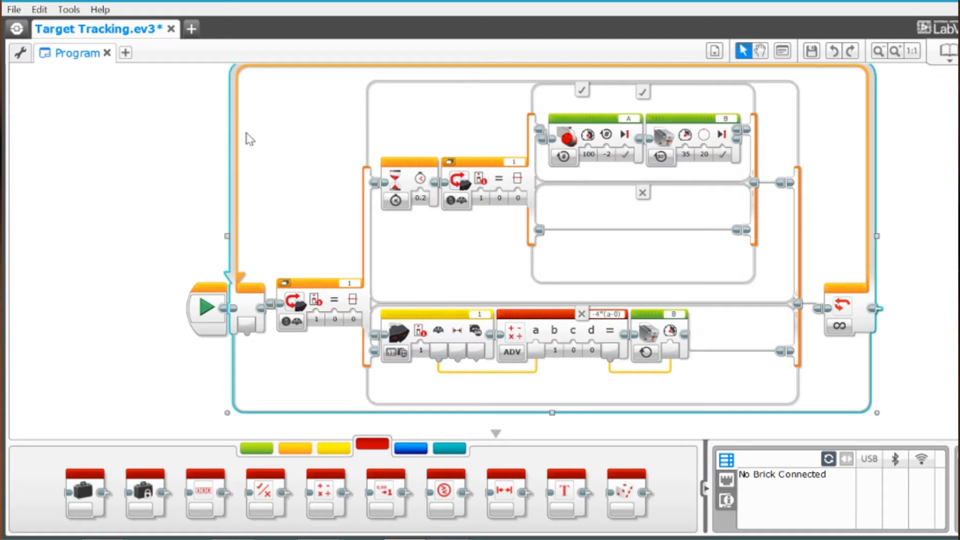
pyautogui.moveTo(294, 303)
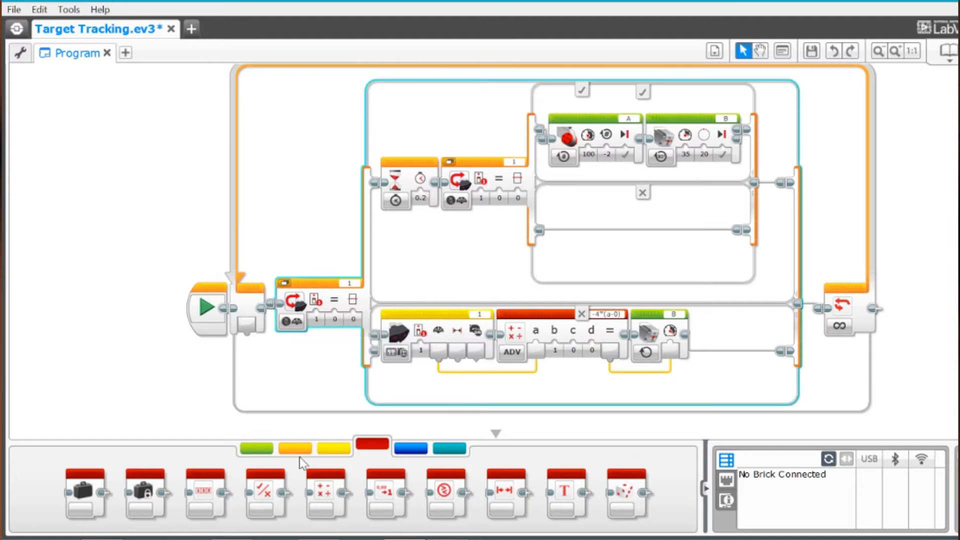
# Select the loop and switch and show the orange Flow Control blocks.
pyautogui.click(295, 448)
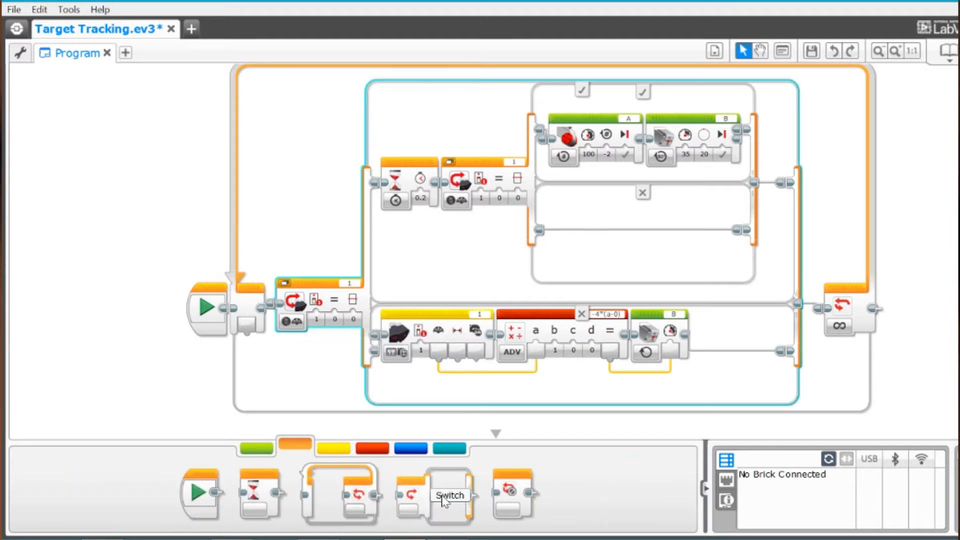
pyautogui.click(289, 320)
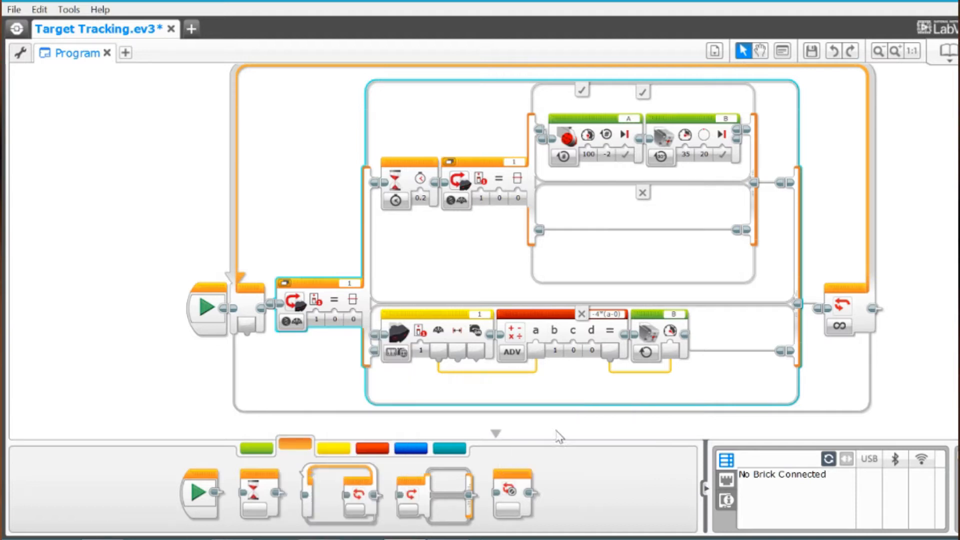
pyautogui.moveTo(288, 323)
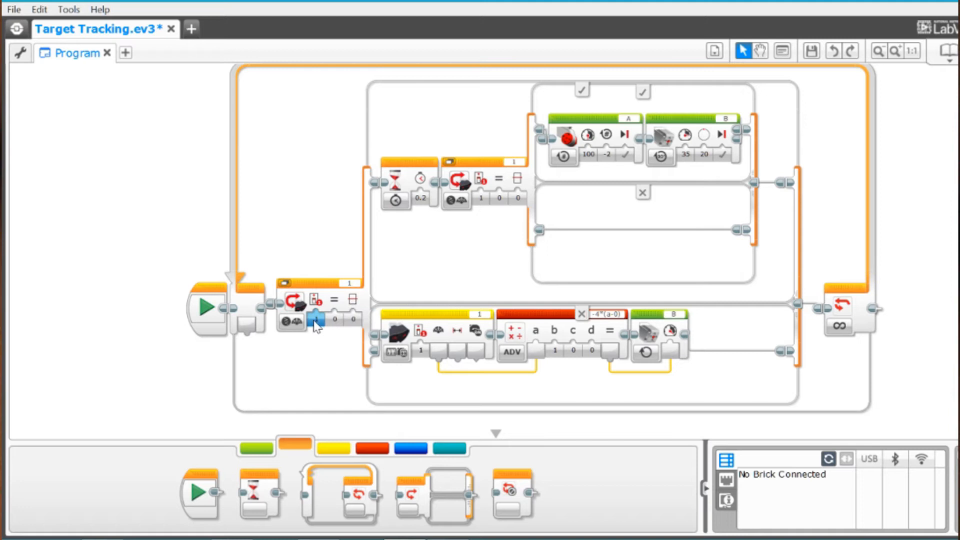
pyautogui.click(316, 319)
pyautogui.write('1')
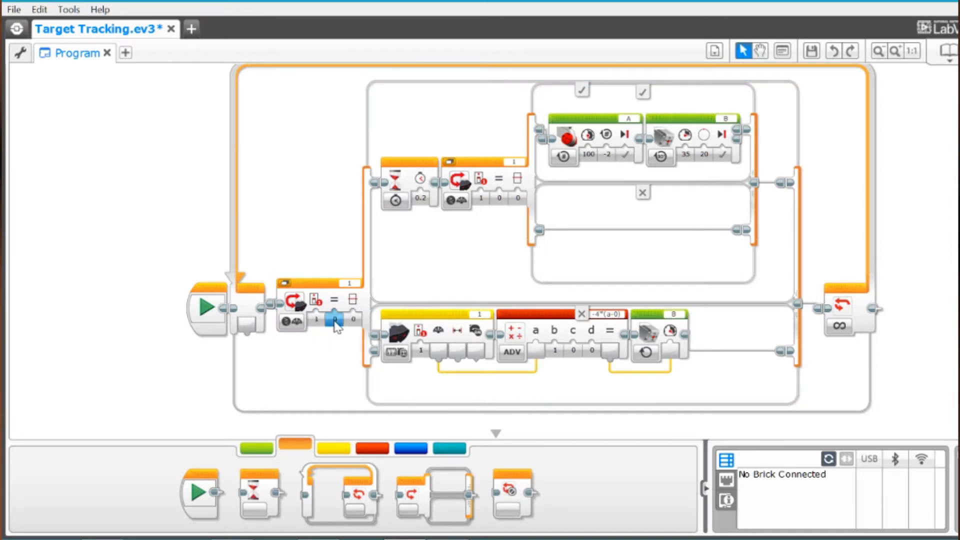
pyautogui.click(334, 321)
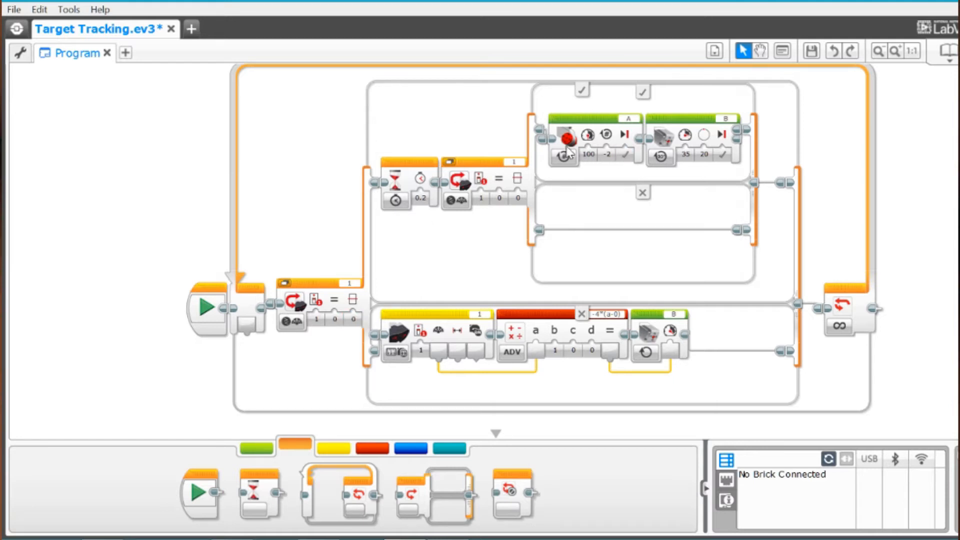
pyautogui.moveTo(398, 171)
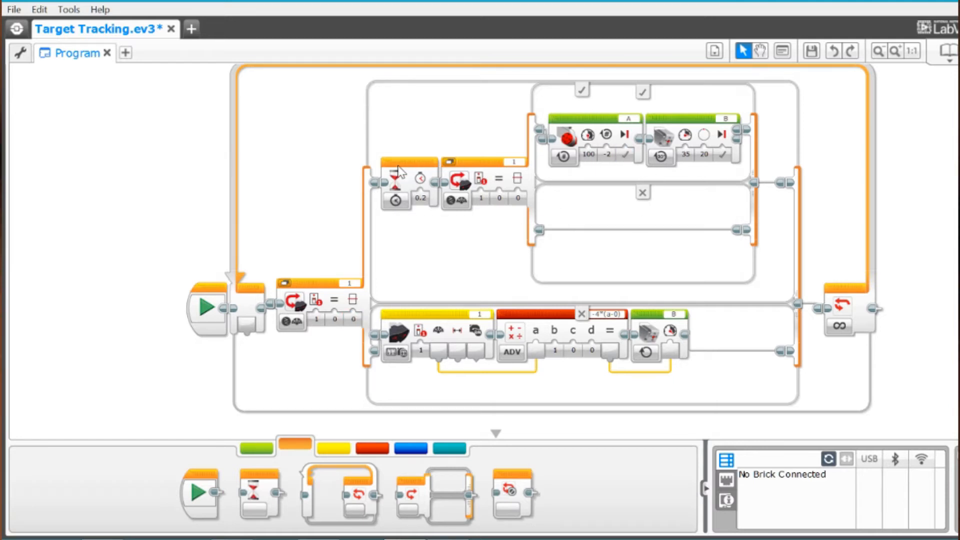
pyautogui.click(398, 180)
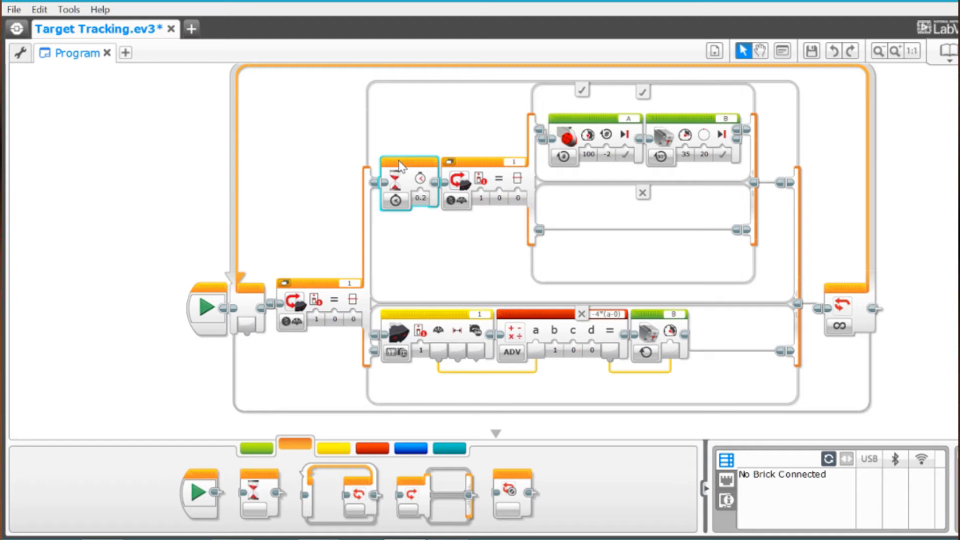
pyautogui.moveTo(407, 161)
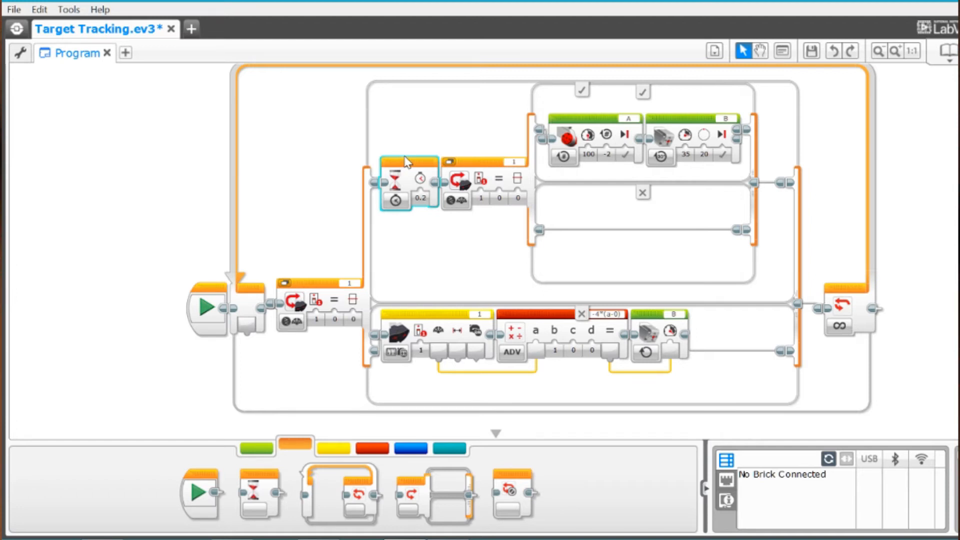
pyautogui.moveTo(397, 312)
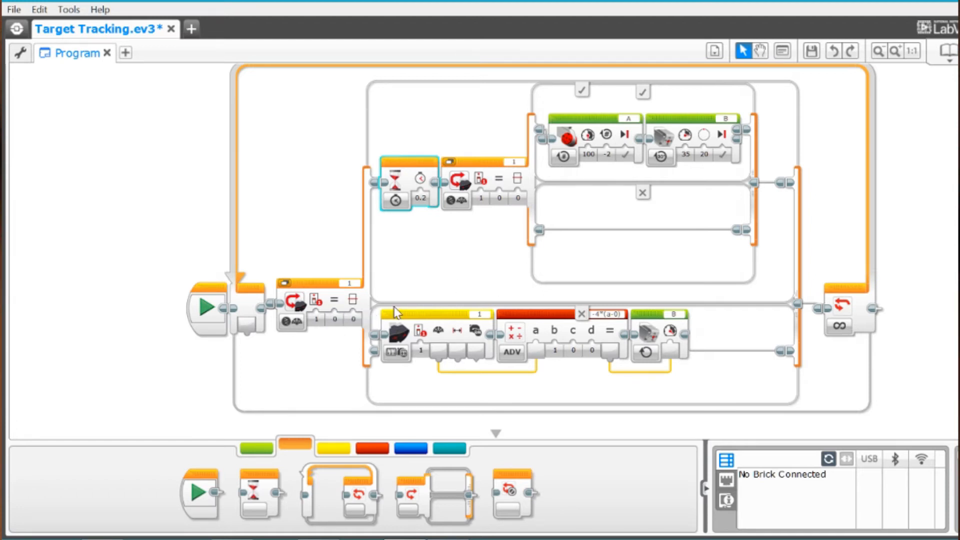
pyautogui.moveTo(334, 299)
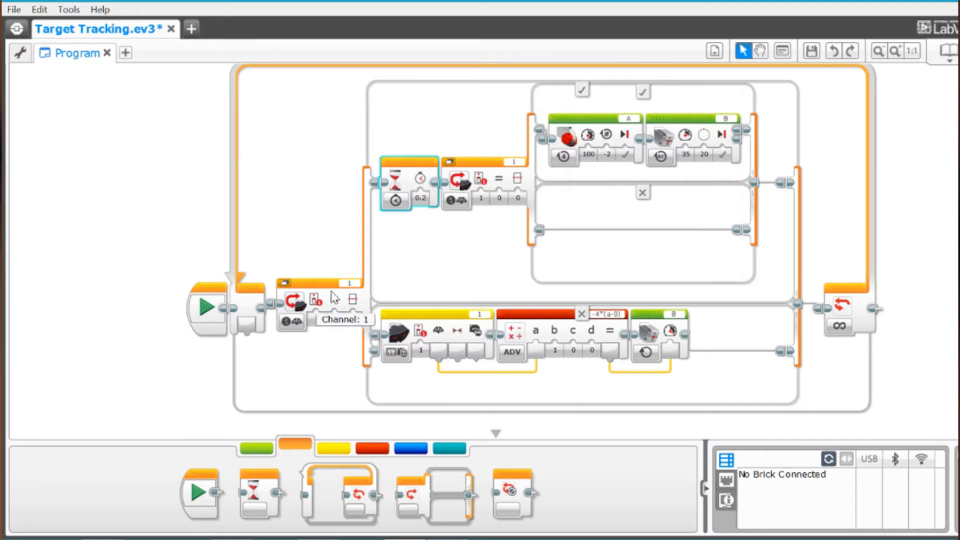
pyautogui.moveTo(619, 178)
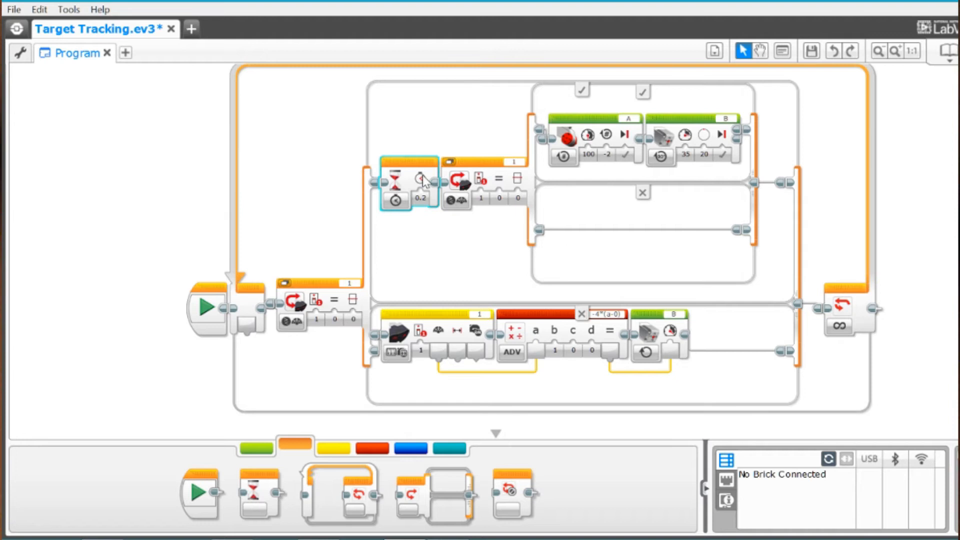
pyautogui.moveTo(421, 179)
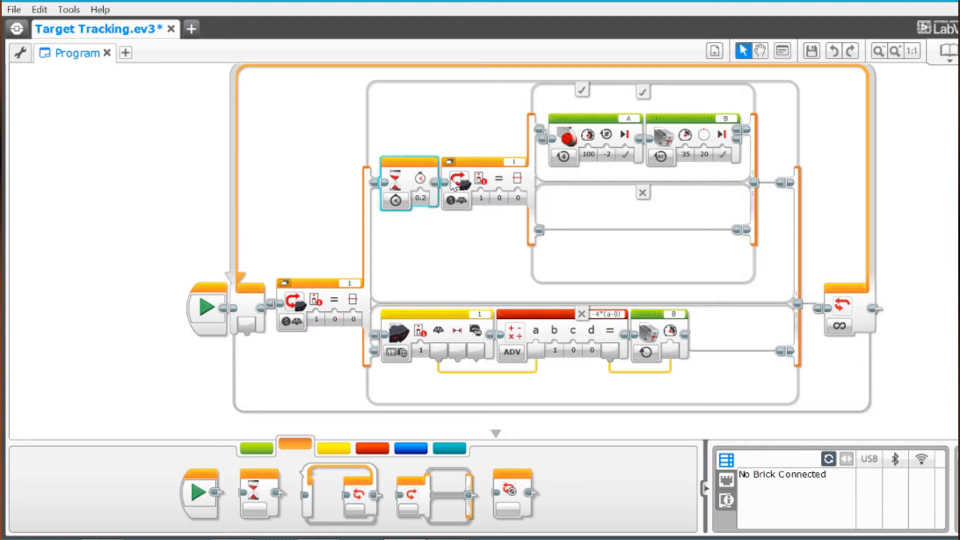
pyautogui.click(483, 177)
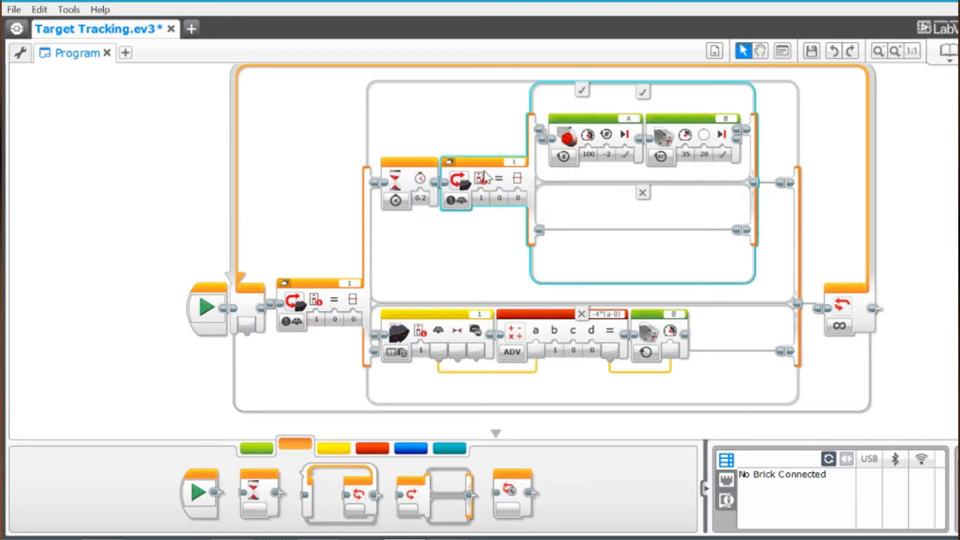
pyautogui.moveTo(456, 202)
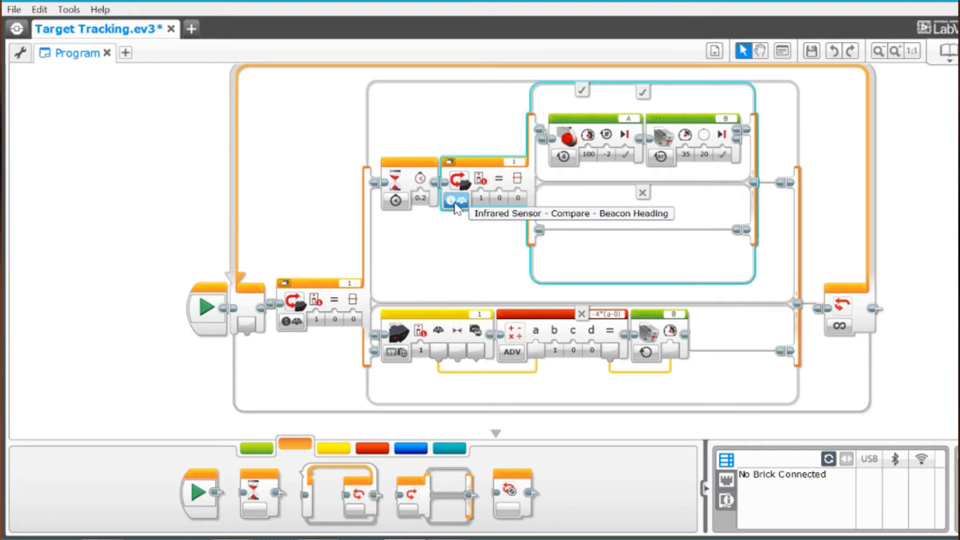
pyautogui.click(458, 201)
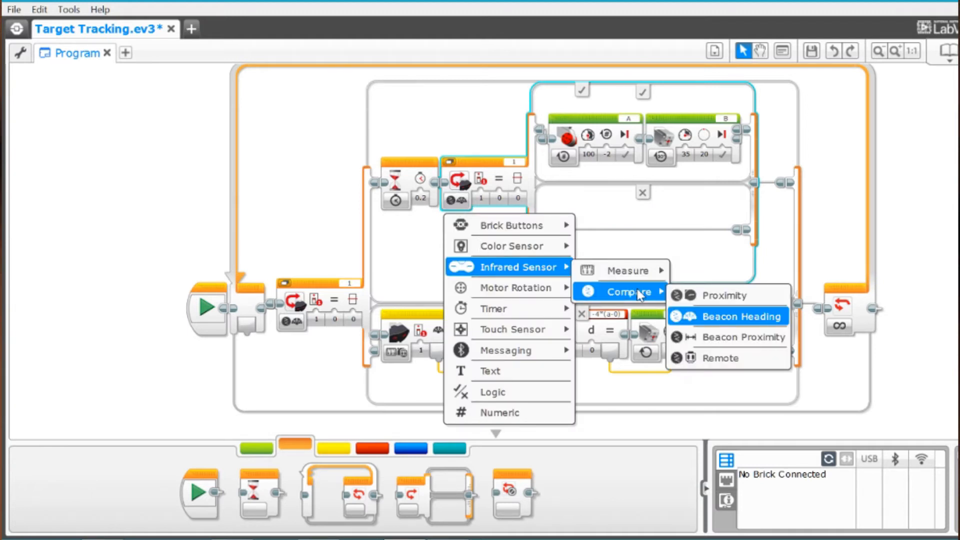
pyautogui.moveTo(646, 297)
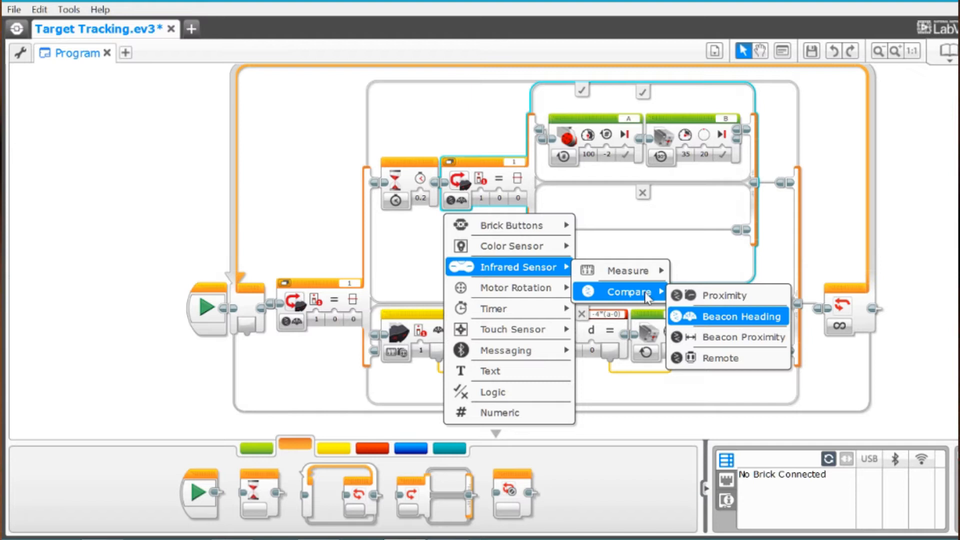
pyautogui.click(742, 316)
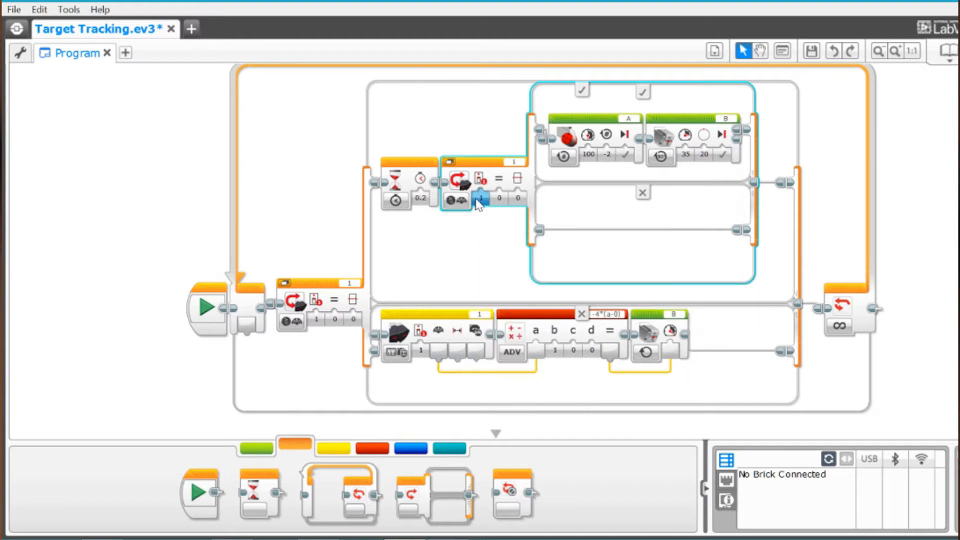
pyautogui.click(479, 200)
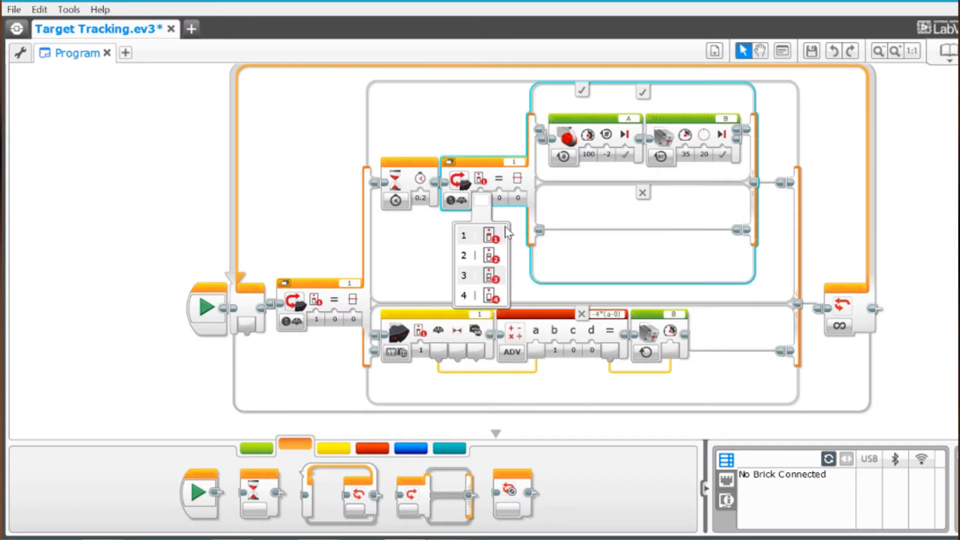
pyautogui.click(492, 235)
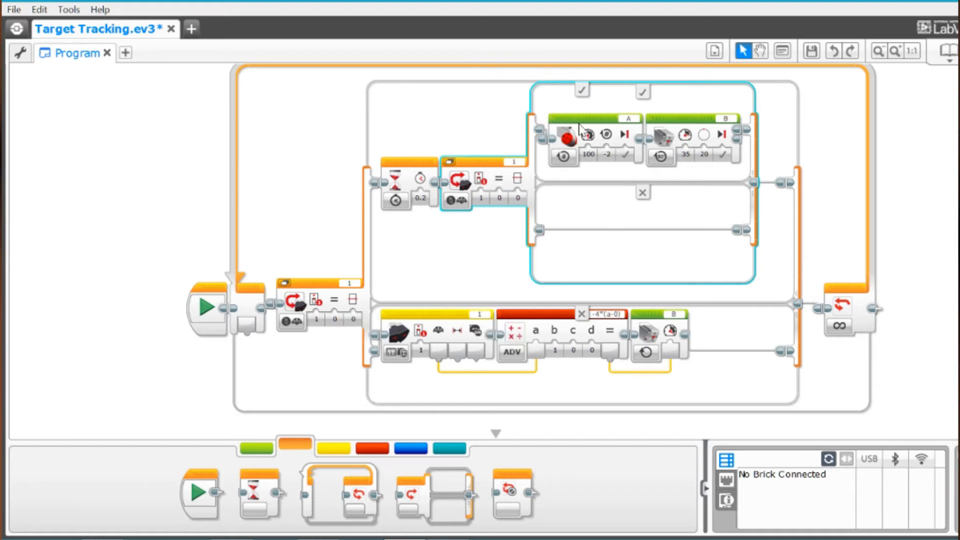
pyautogui.moveTo(606, 134)
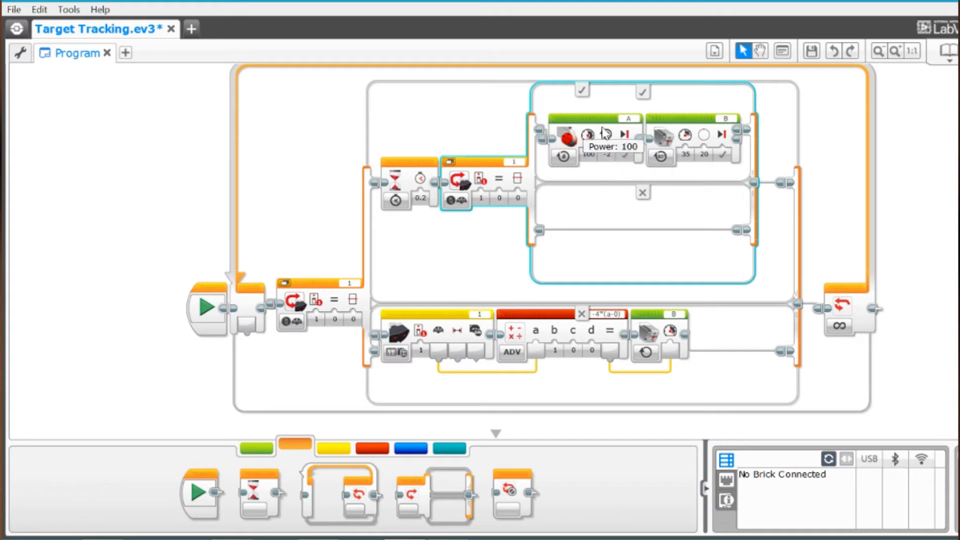
pyautogui.moveTo(557, 173)
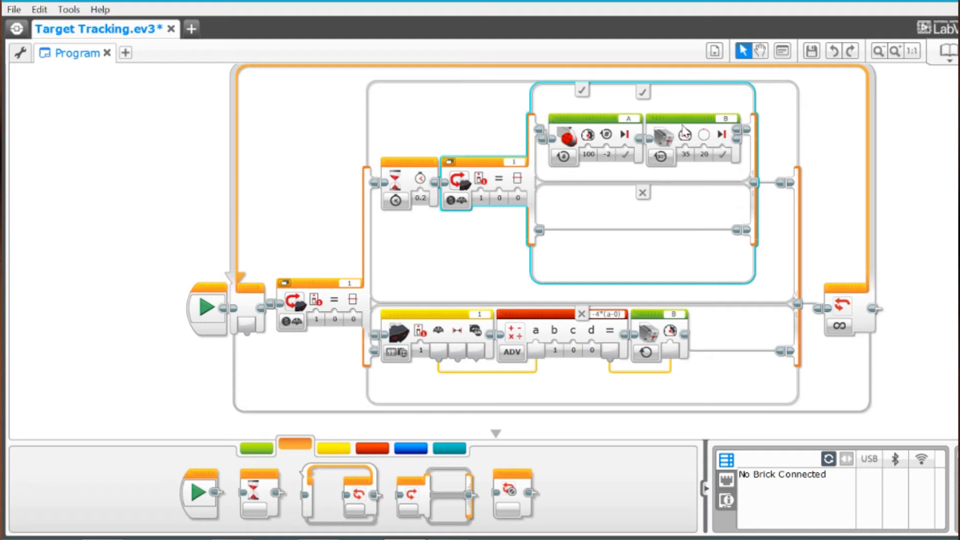
pyautogui.moveTo(687, 142)
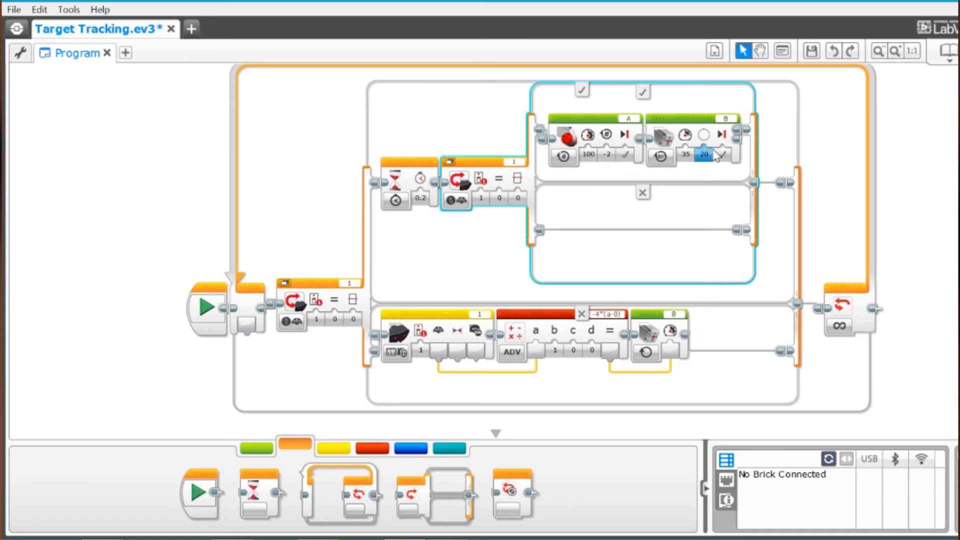
pyautogui.moveTo(660, 155)
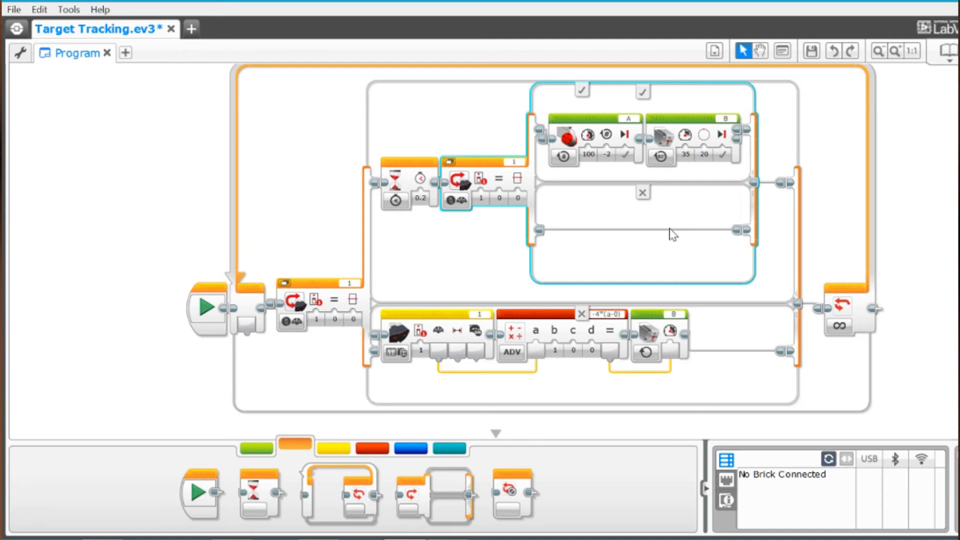
pyautogui.moveTo(314, 305)
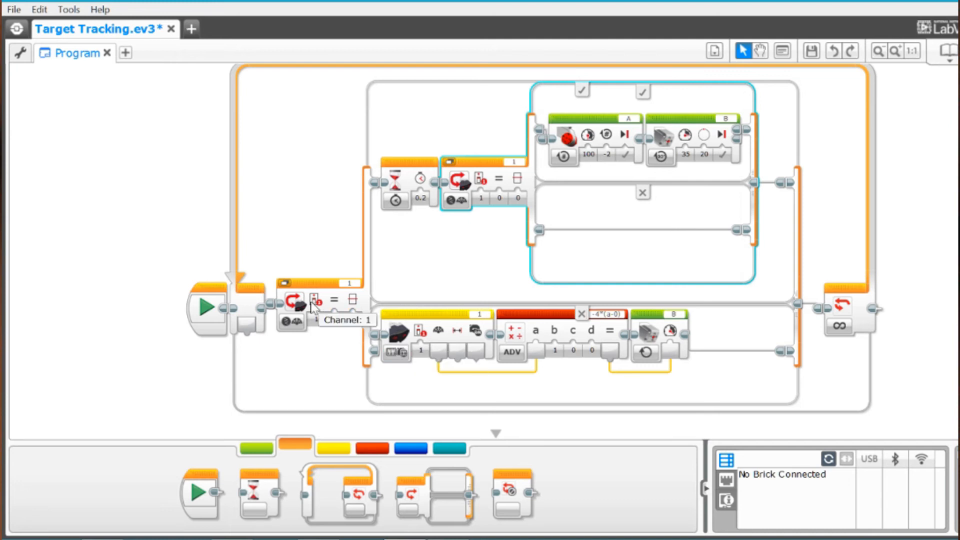
pyautogui.moveTo(344, 319)
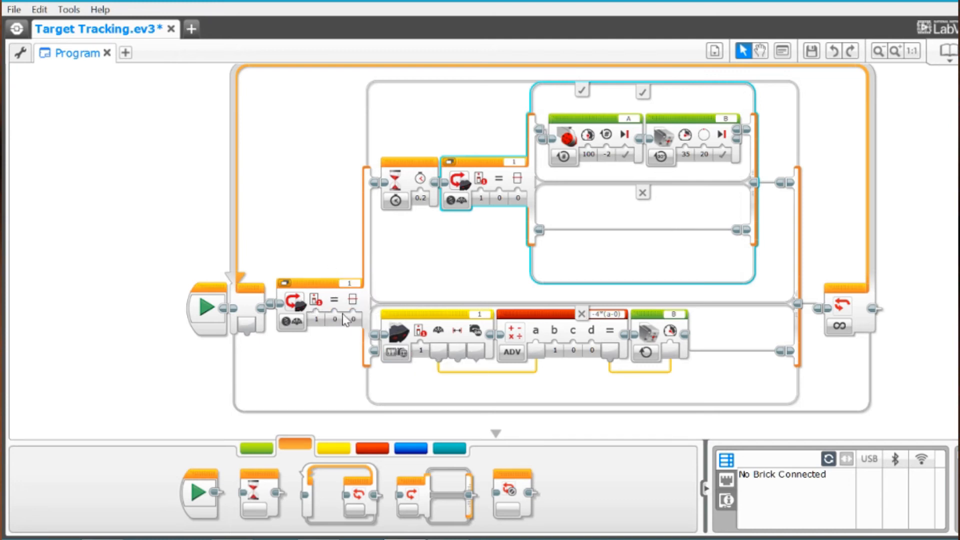
pyautogui.click(352, 319)
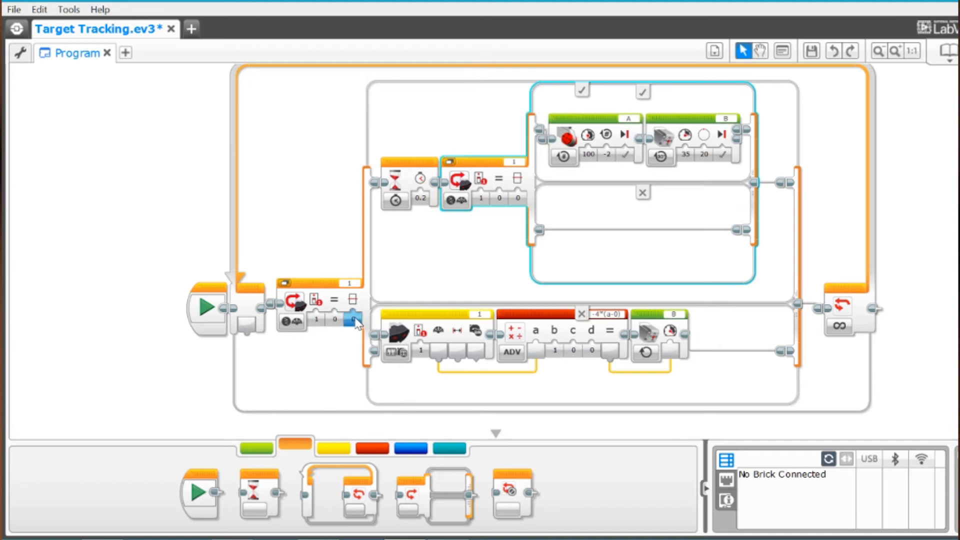
pyautogui.moveTo(352, 319)
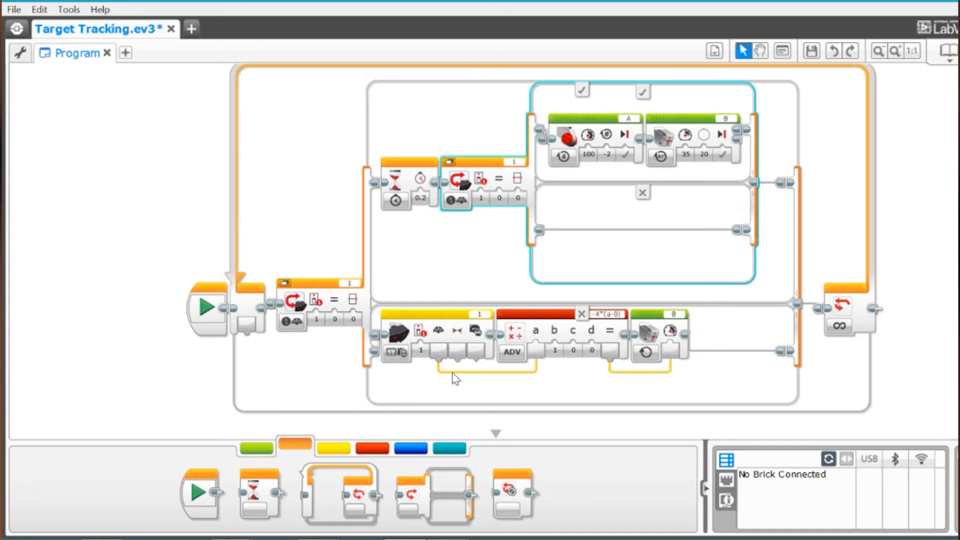
pyautogui.moveTo(542, 362)
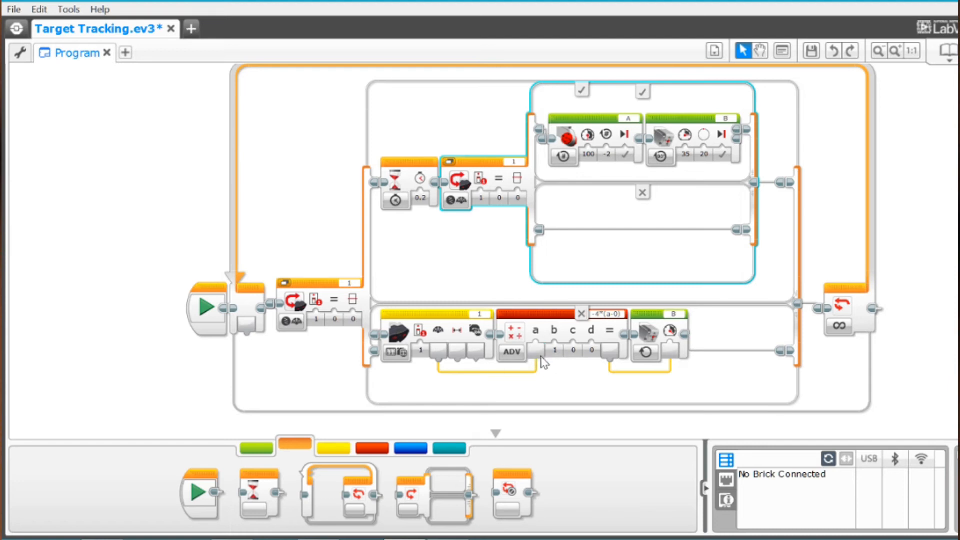
pyautogui.moveTo(355, 445)
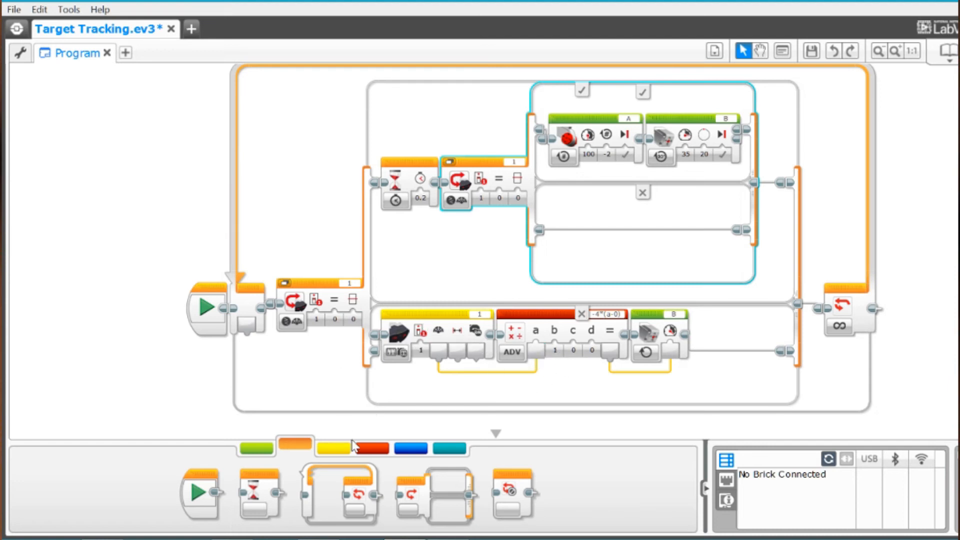
# Show the Sensor blocks and check the Infrared Sensor block's channel, still 1.
pyautogui.click(333, 449)
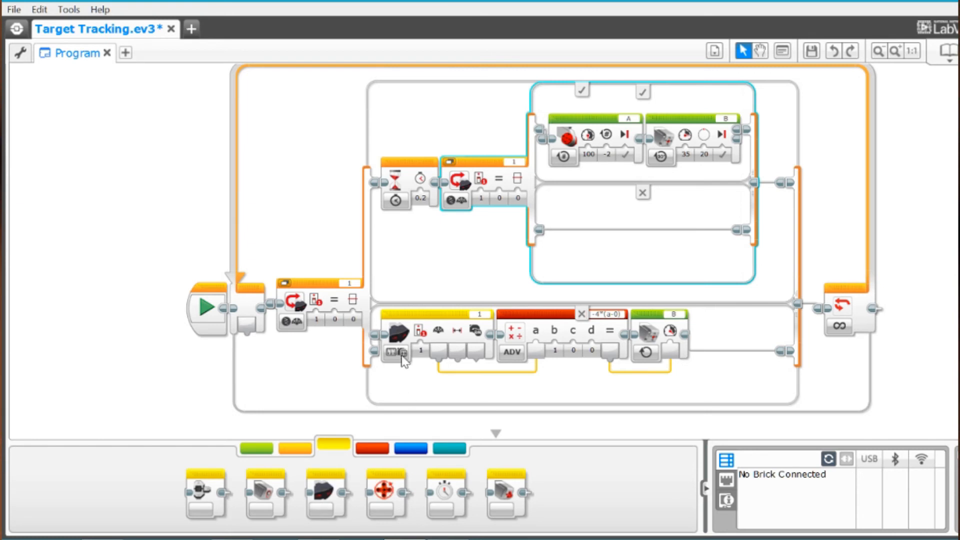
pyautogui.click(398, 353)
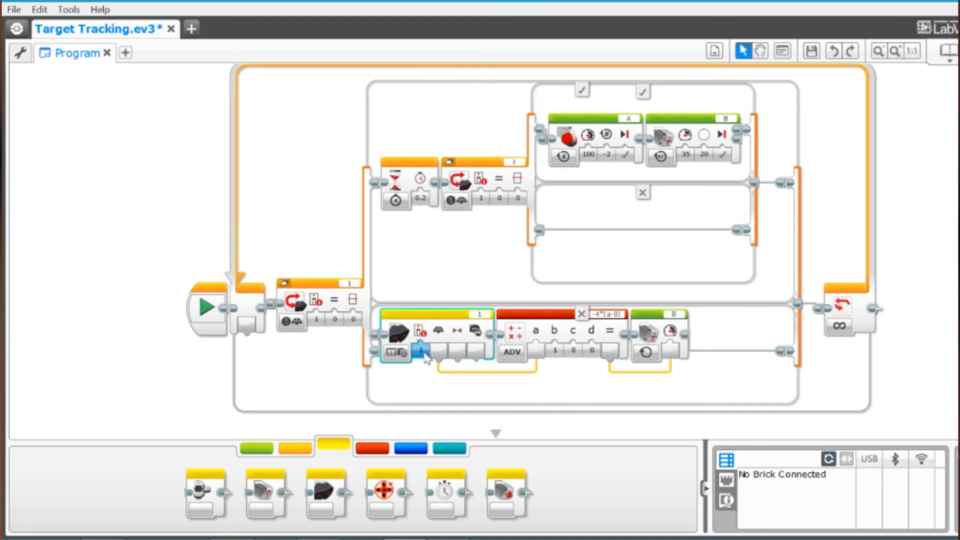
pyautogui.moveTo(442, 341)
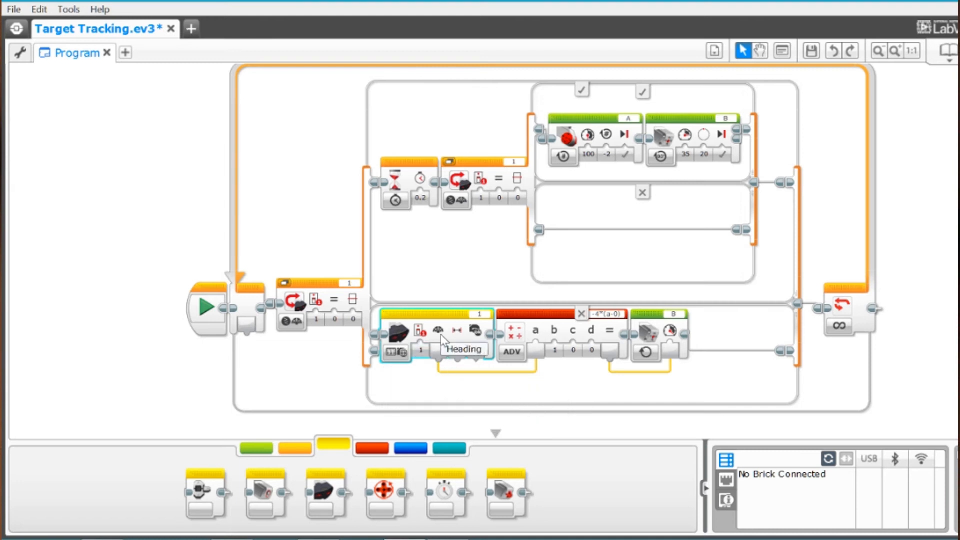
pyautogui.moveTo(443, 360)
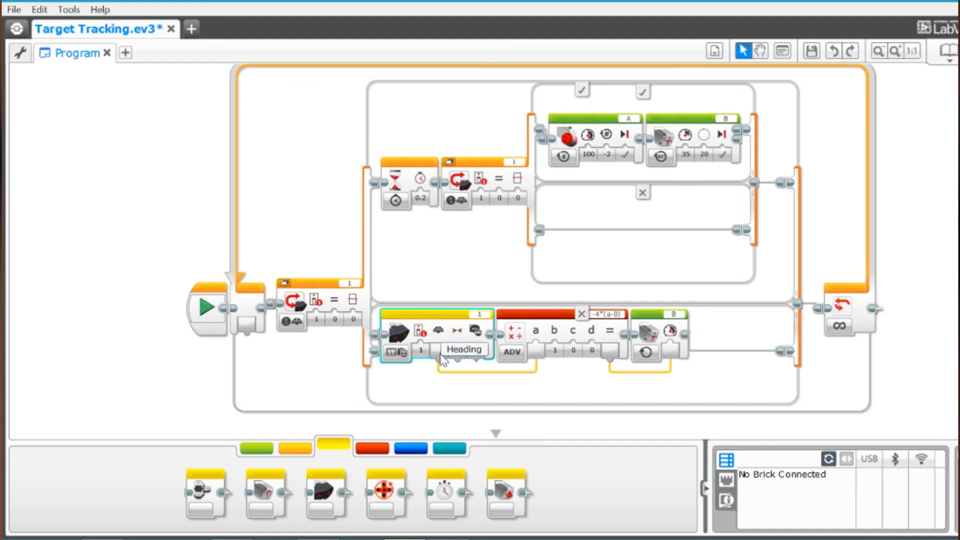
pyautogui.moveTo(552, 334)
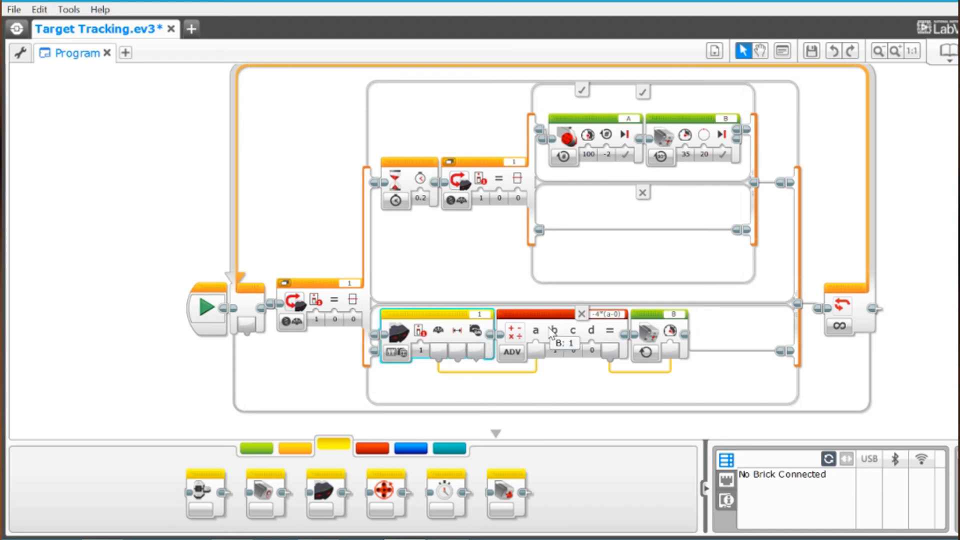
pyautogui.moveTo(368, 456)
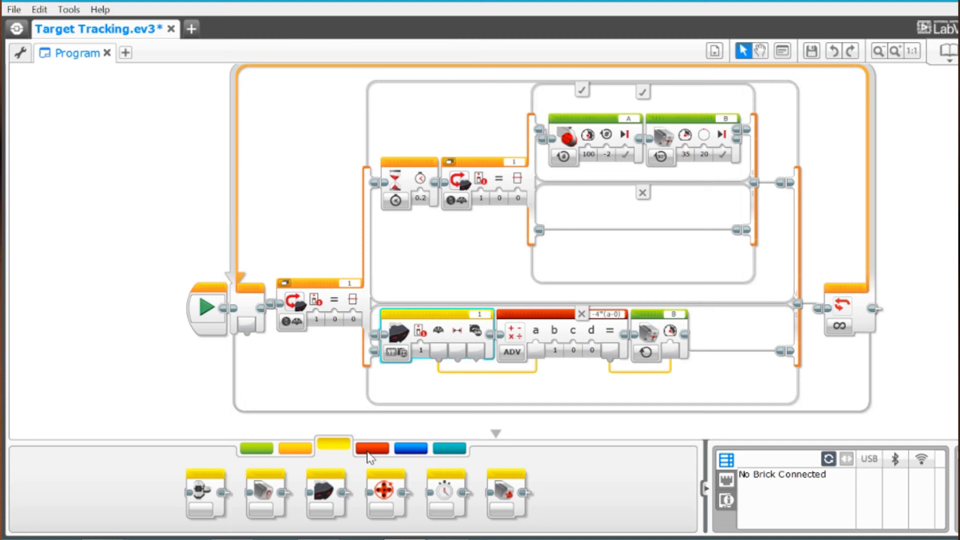
# Show Data Operations blocks and review the Advanced math formula -4*(a-0), unchanged.
pyautogui.click(372, 448)
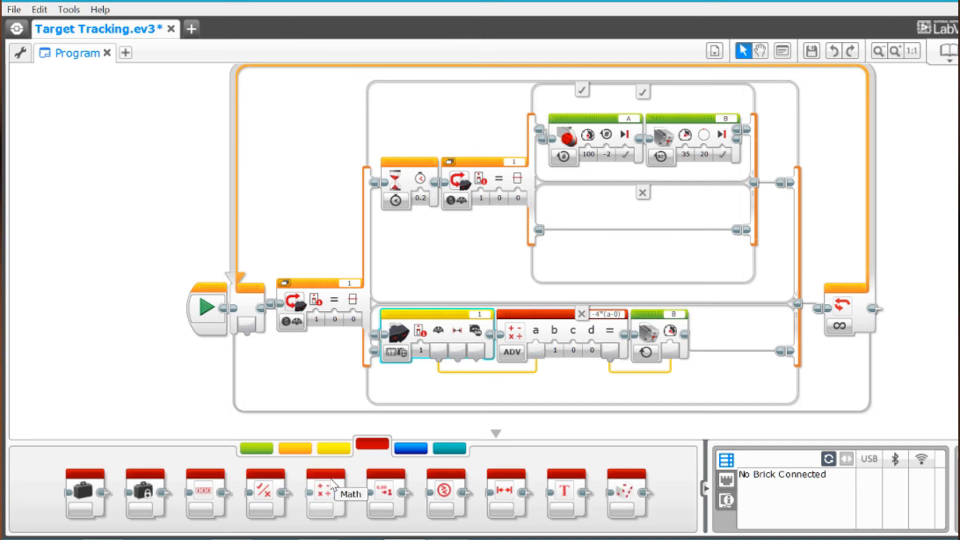
pyautogui.click(513, 354)
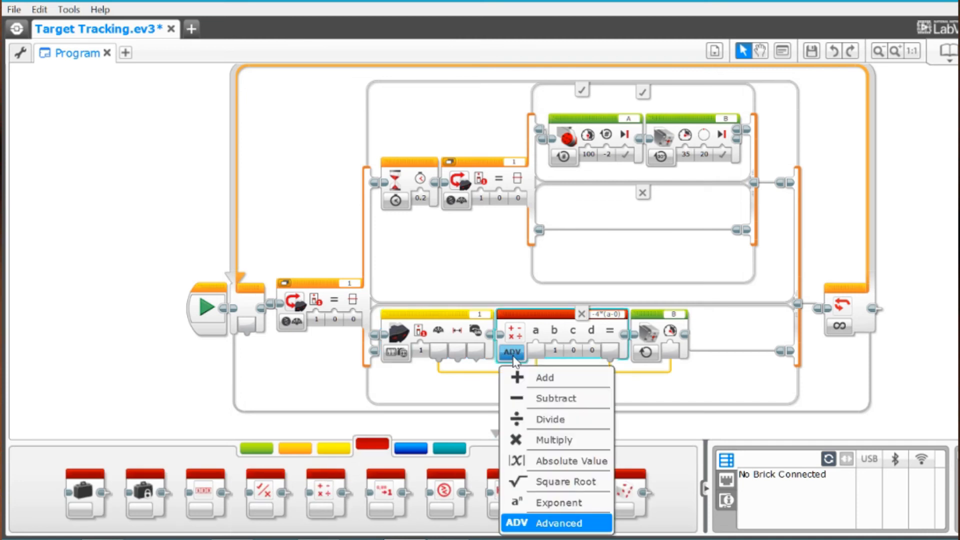
pyautogui.moveTo(583, 445)
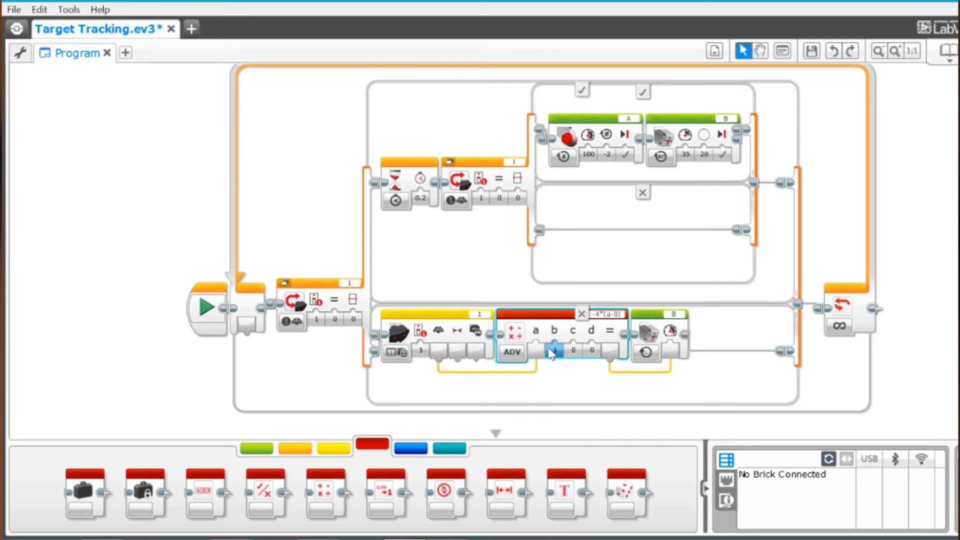
pyautogui.click(606, 314)
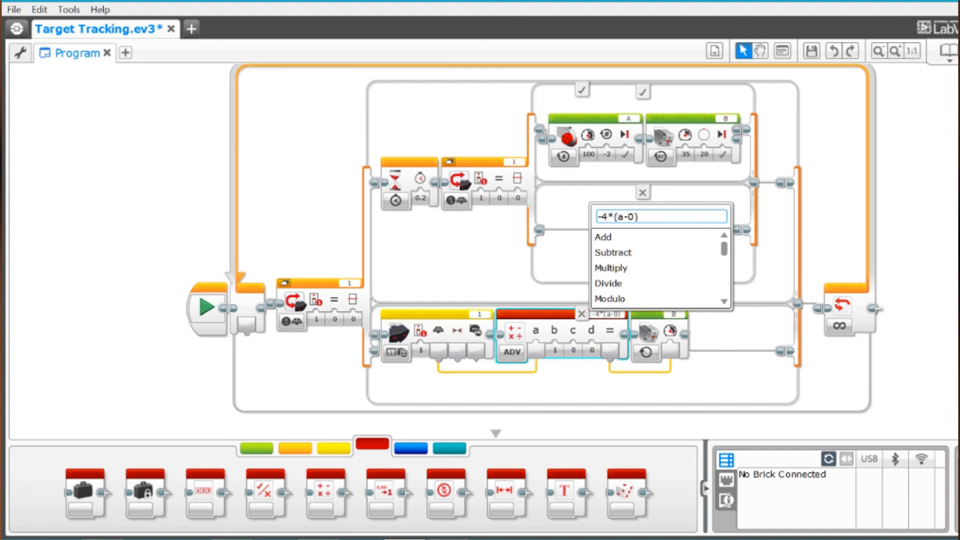
pyautogui.moveTo(641, 284)
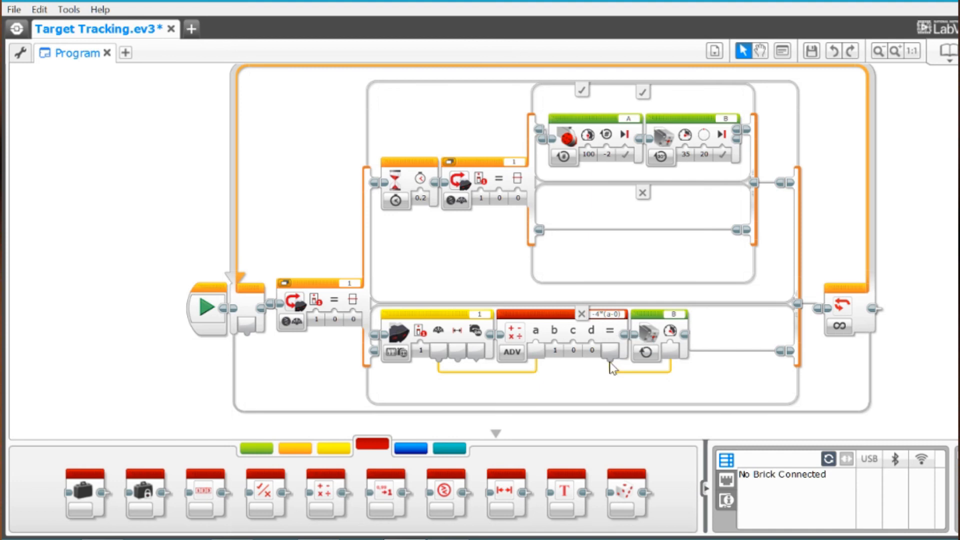
pyautogui.moveTo(647, 343)
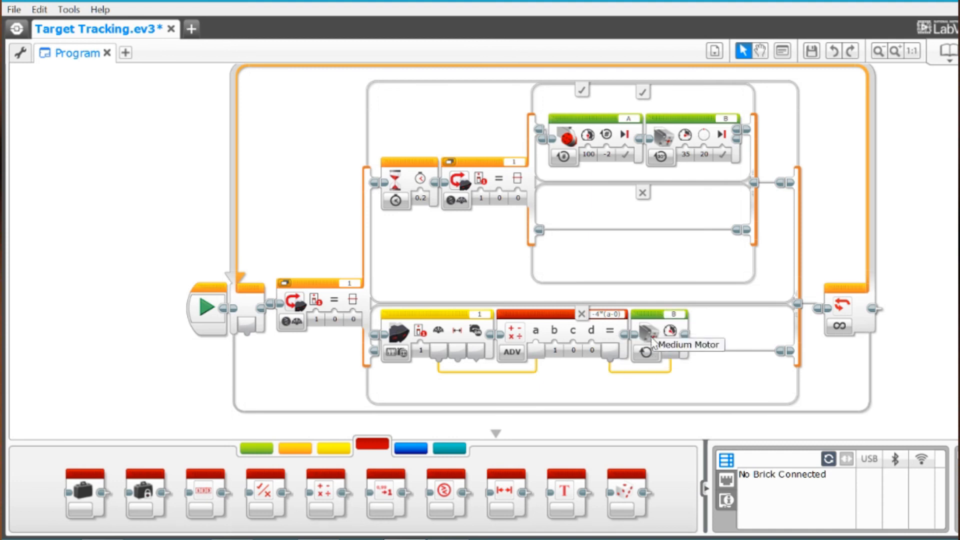
pyautogui.moveTo(665, 342)
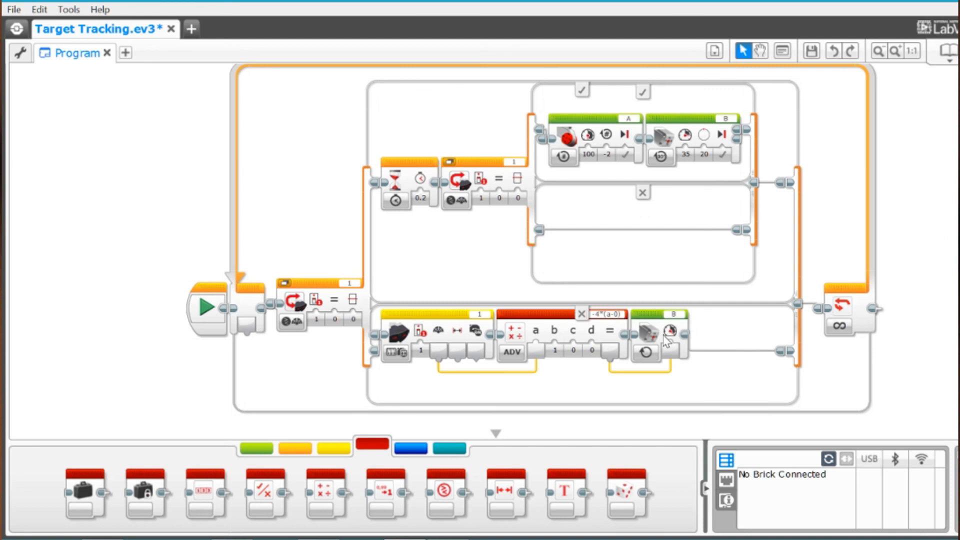
pyautogui.moveTo(406, 336)
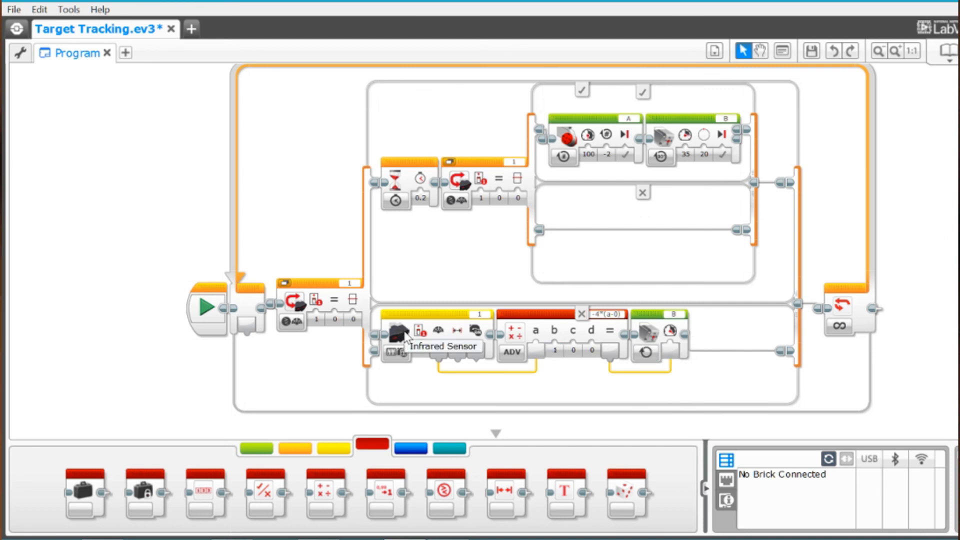
pyautogui.moveTo(674, 340)
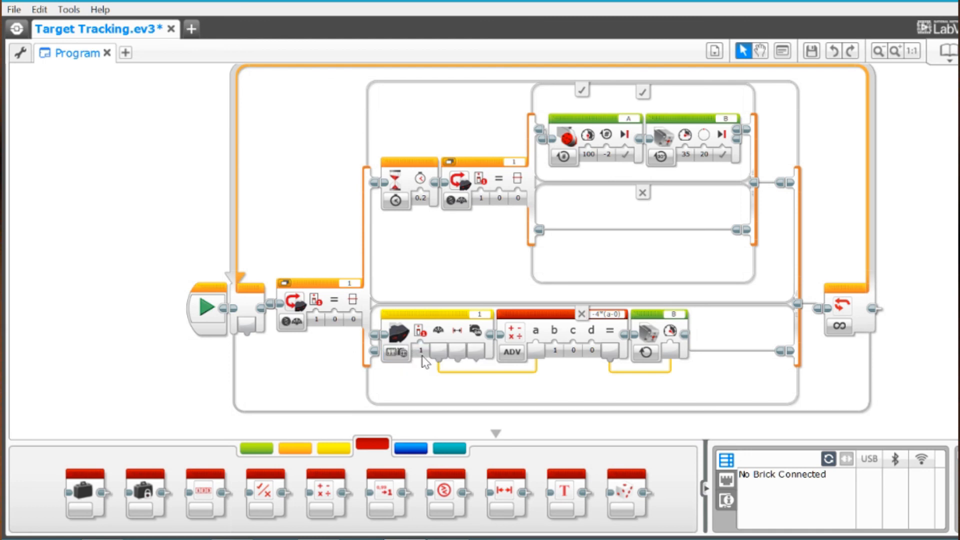
pyautogui.moveTo(538, 412)
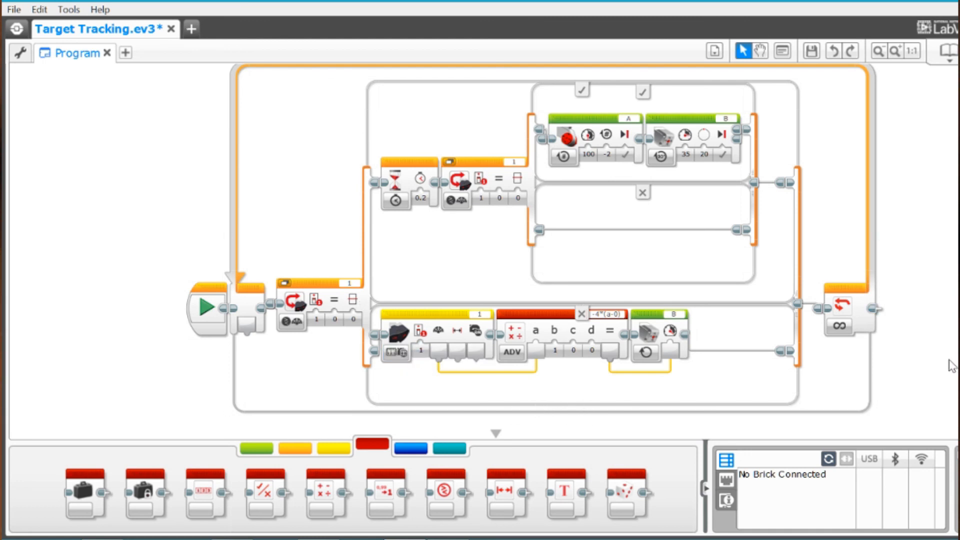
pyautogui.moveTo(868, 401)
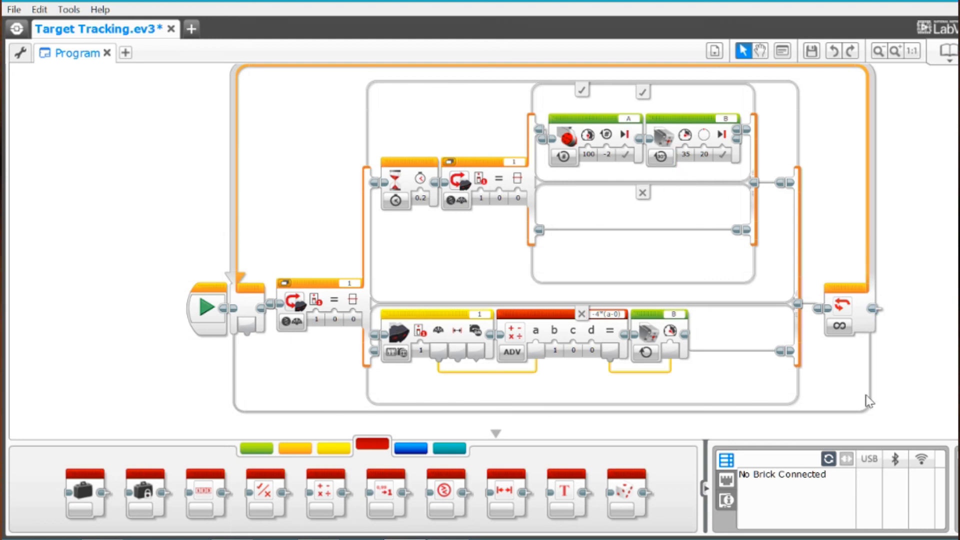
pyautogui.moveTo(903, 276)
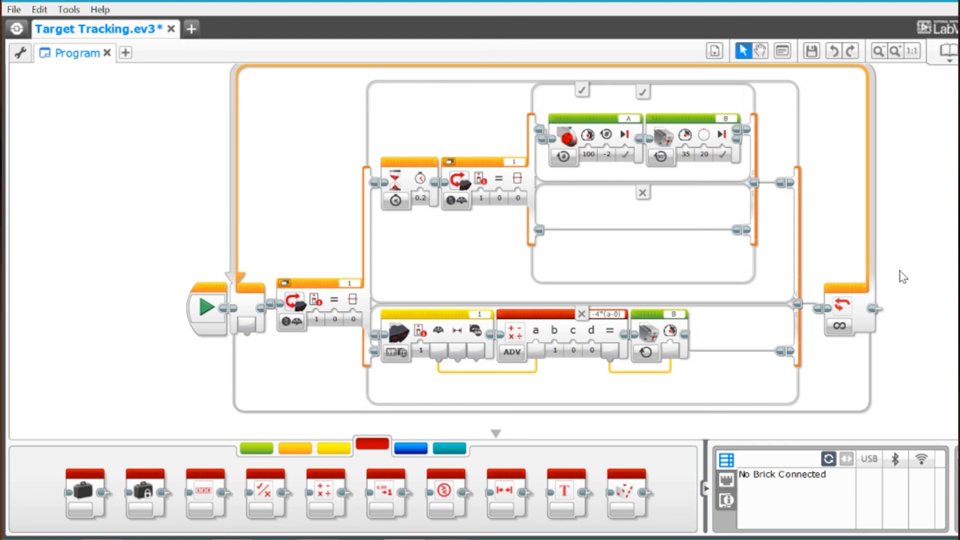